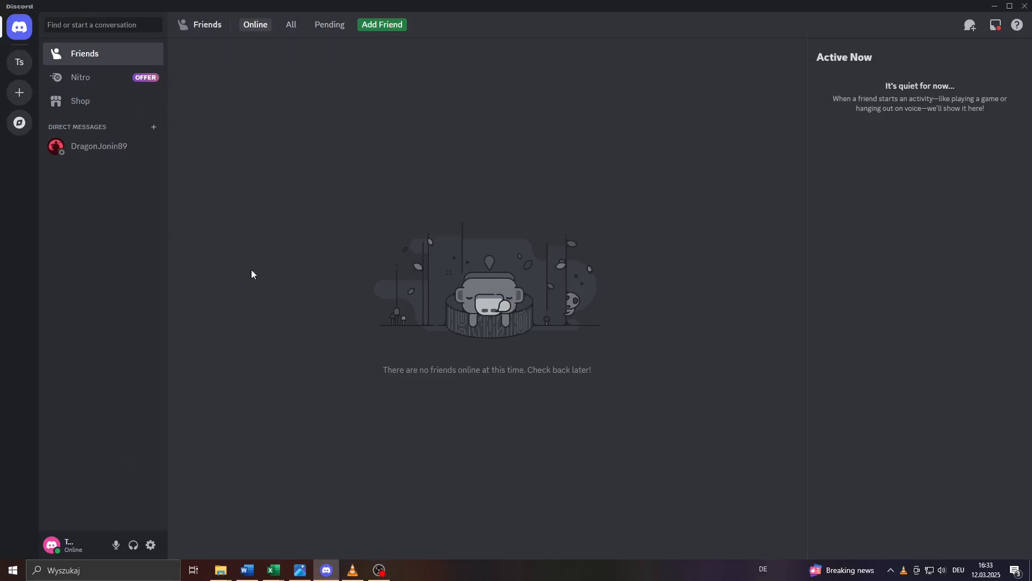
mouse_move(348, 287)
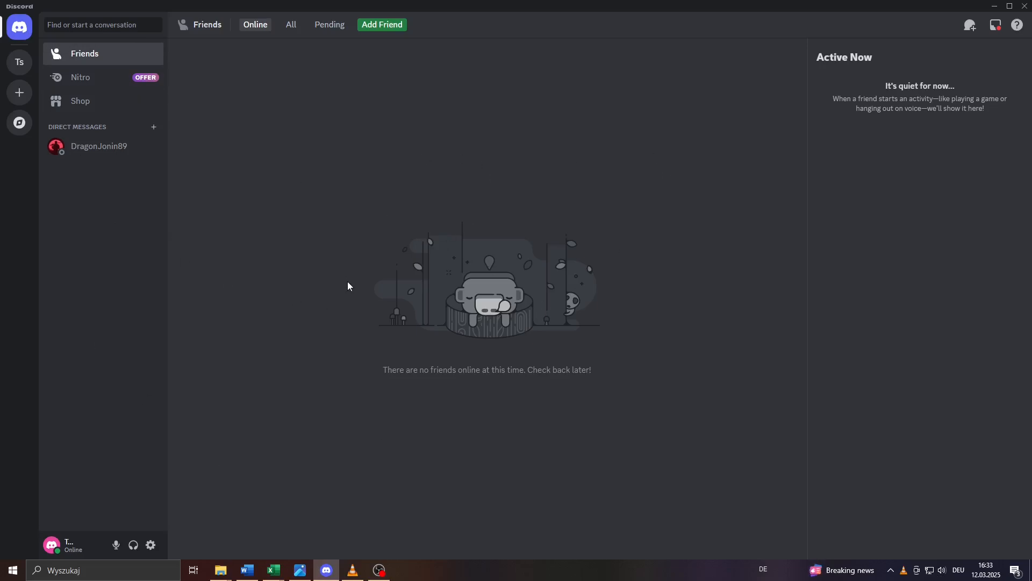
mouse_move(191, 494)
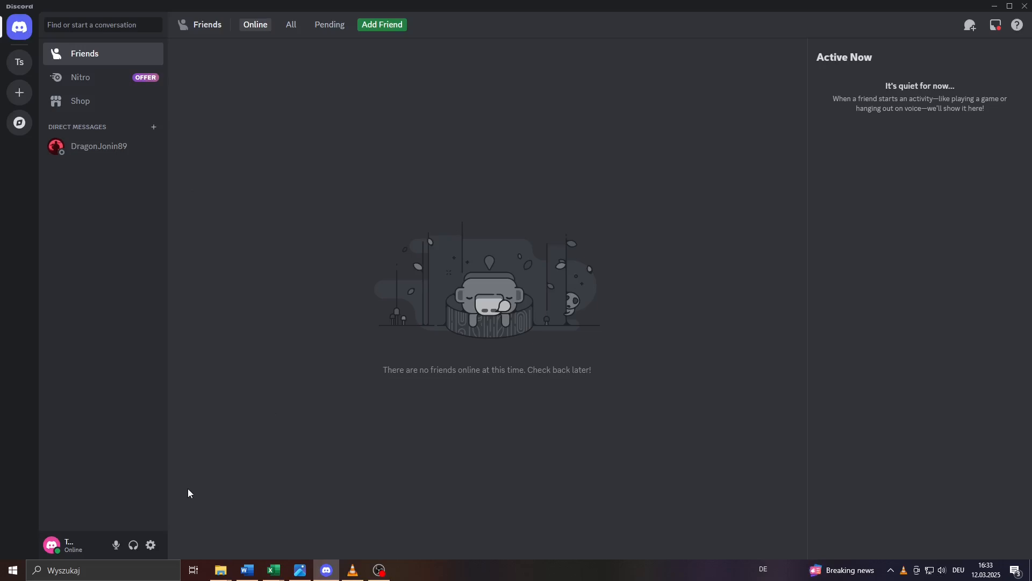
mouse_move(172, 416)
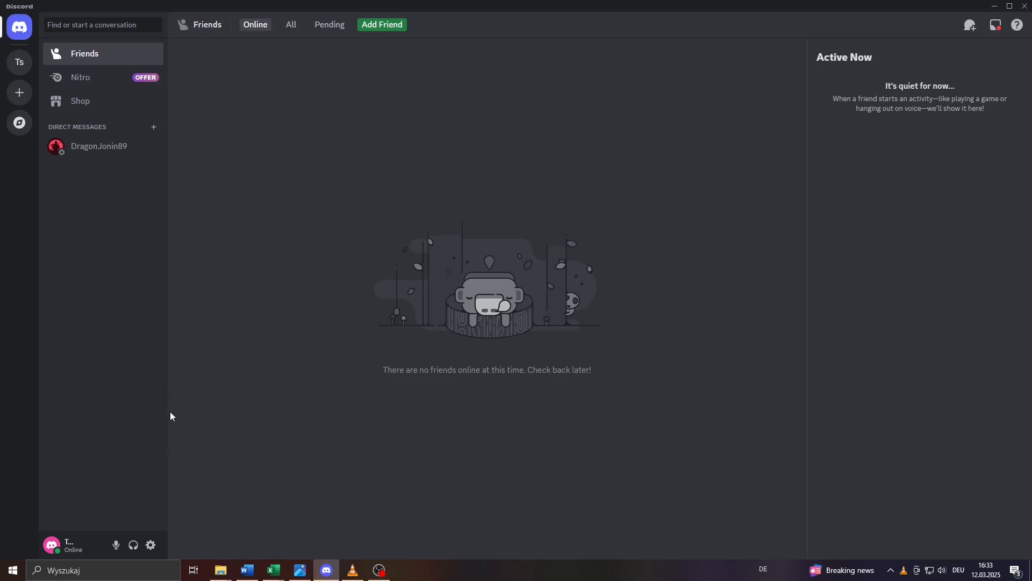
mouse_move(170, 526)
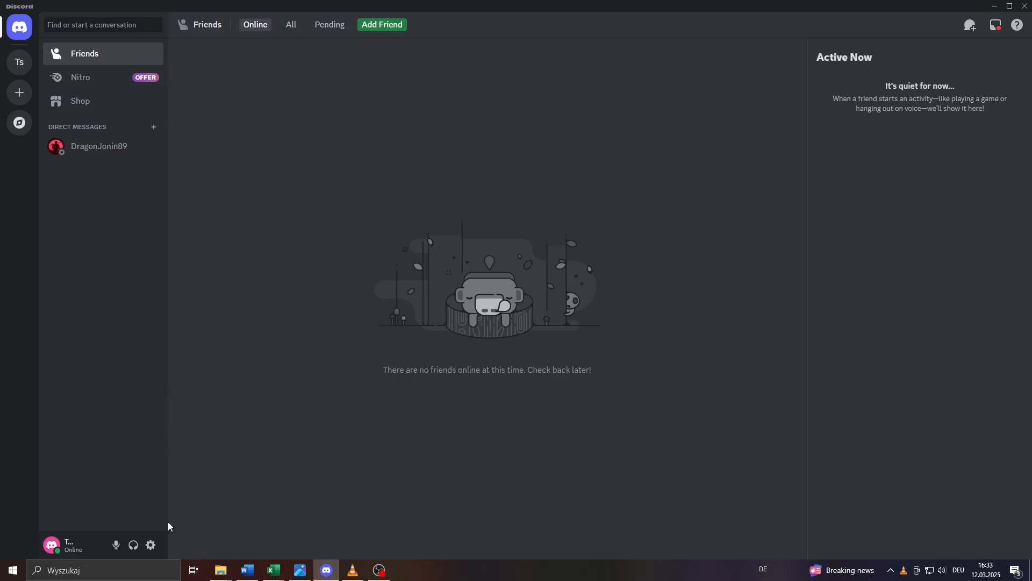
mouse_move(150, 544)
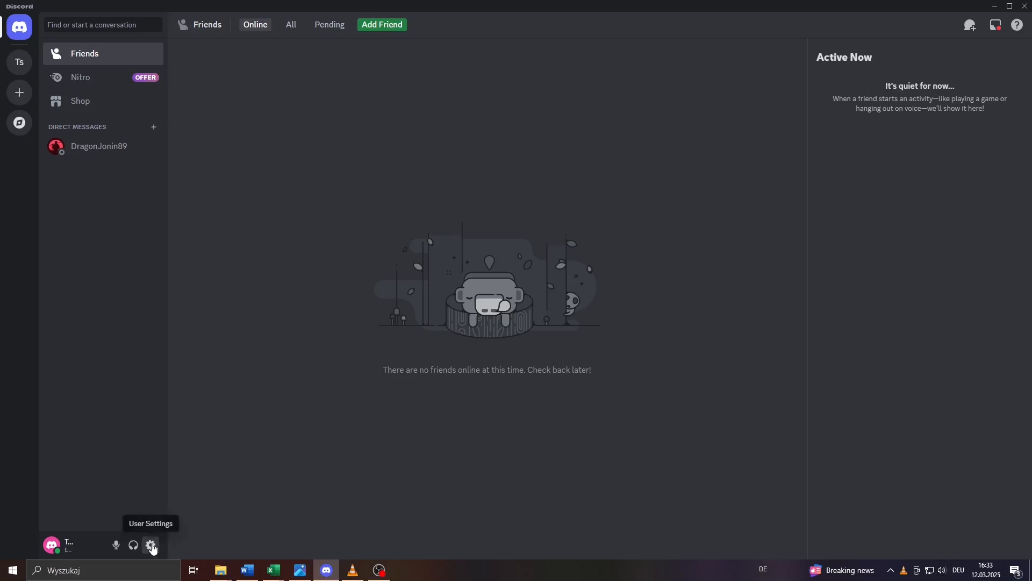
- Open User Settings from the gear icon and scroll the sidebar to Activity Settings
click(151, 545)
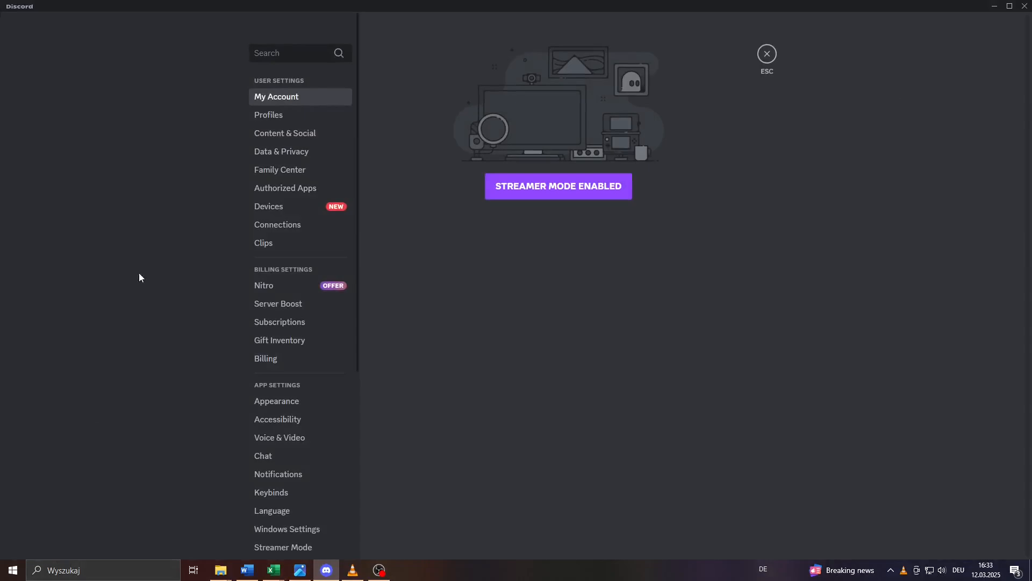
mouse_move(261, 299)
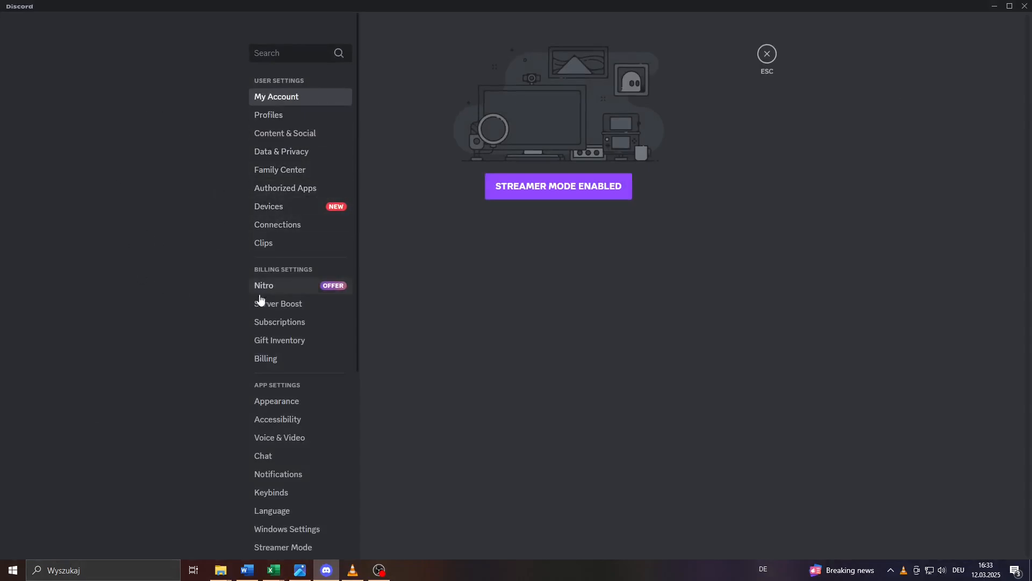
scroll(down, 3)
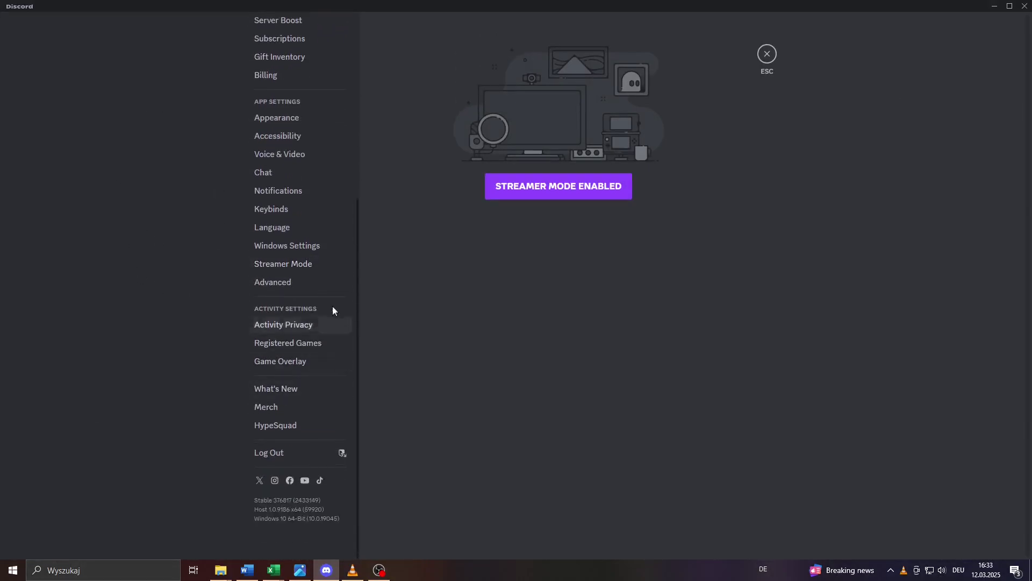
- In Activity Privacy, toggle 'Share your detected activities with others' off and back on, then go to Registered Games
click(283, 325)
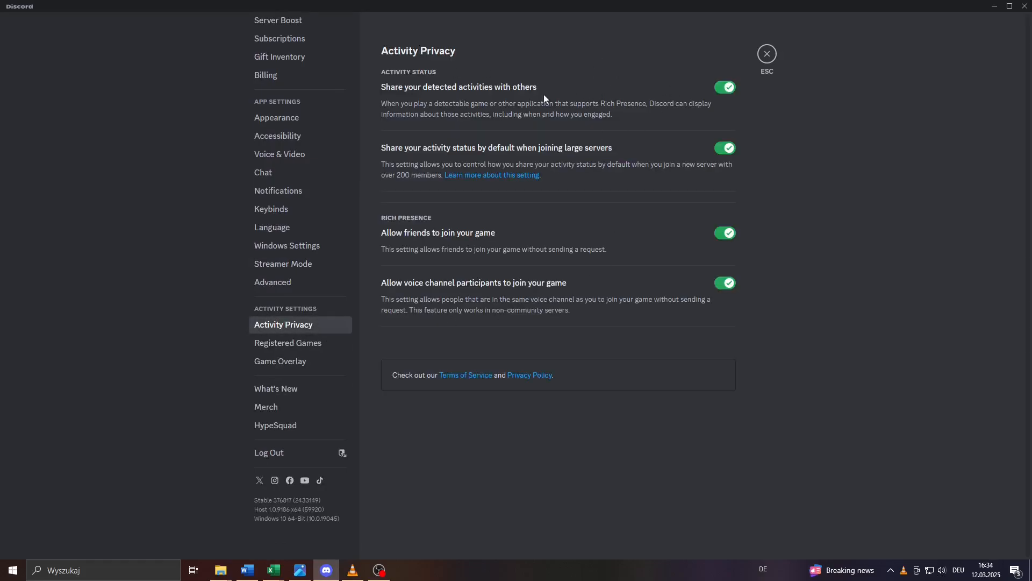
mouse_move(407, 95)
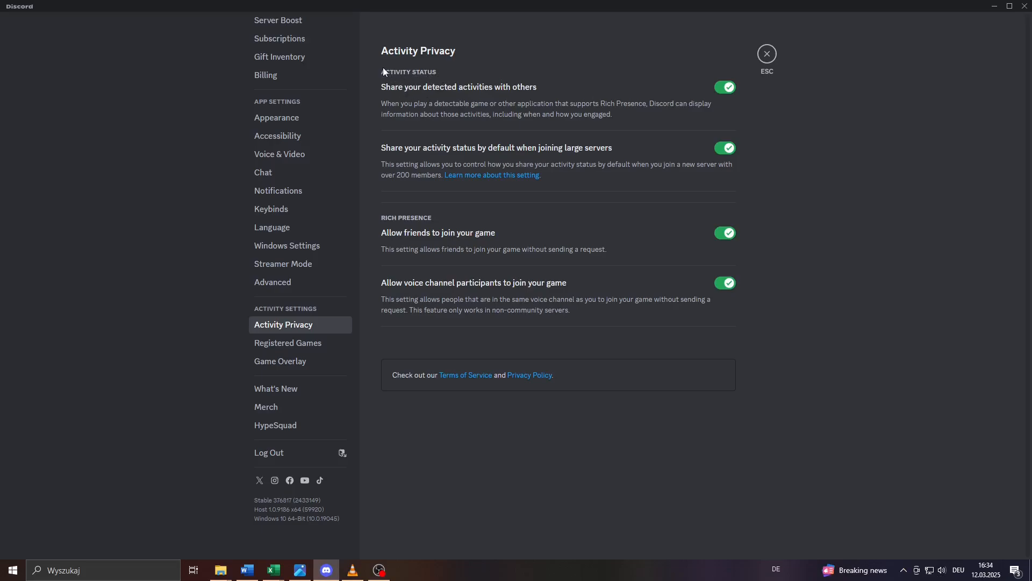
mouse_move(676, 91)
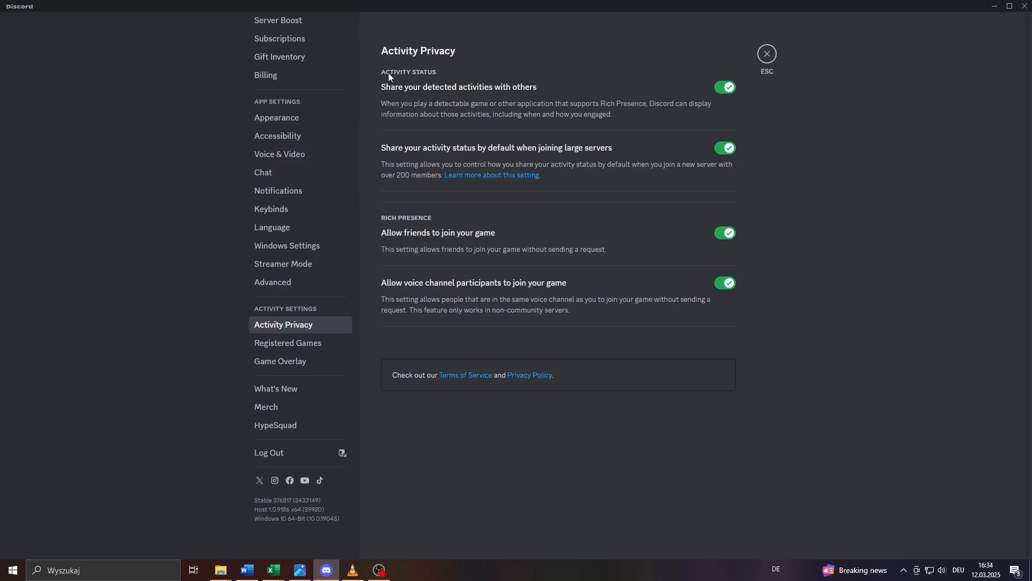
mouse_move(440, 67)
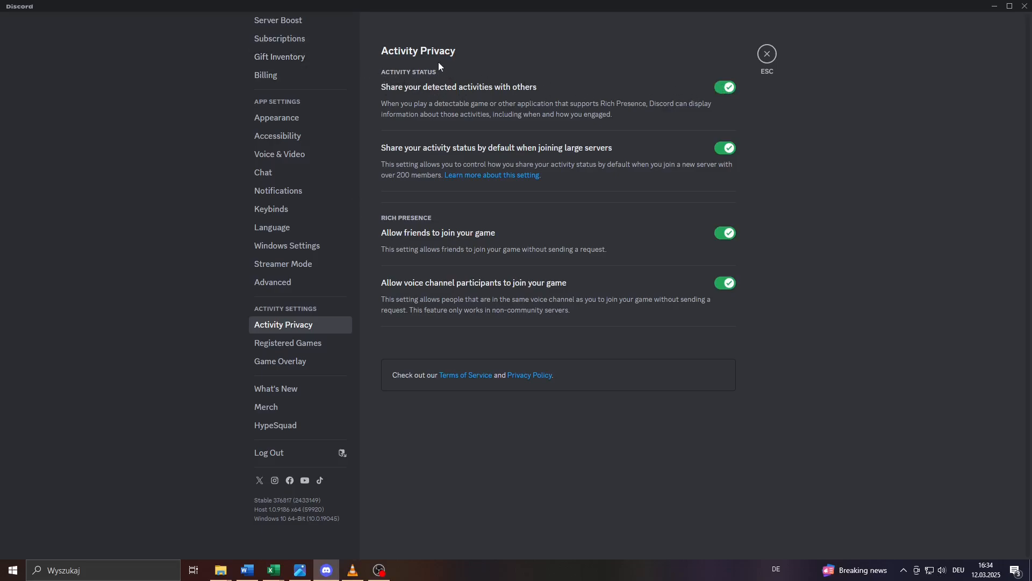
click(725, 86)
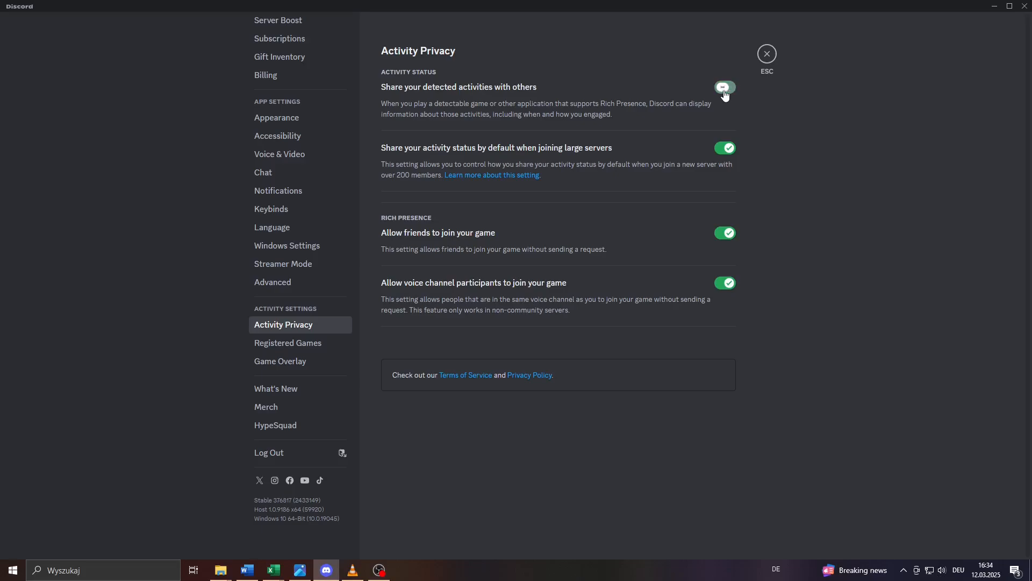
click(724, 86)
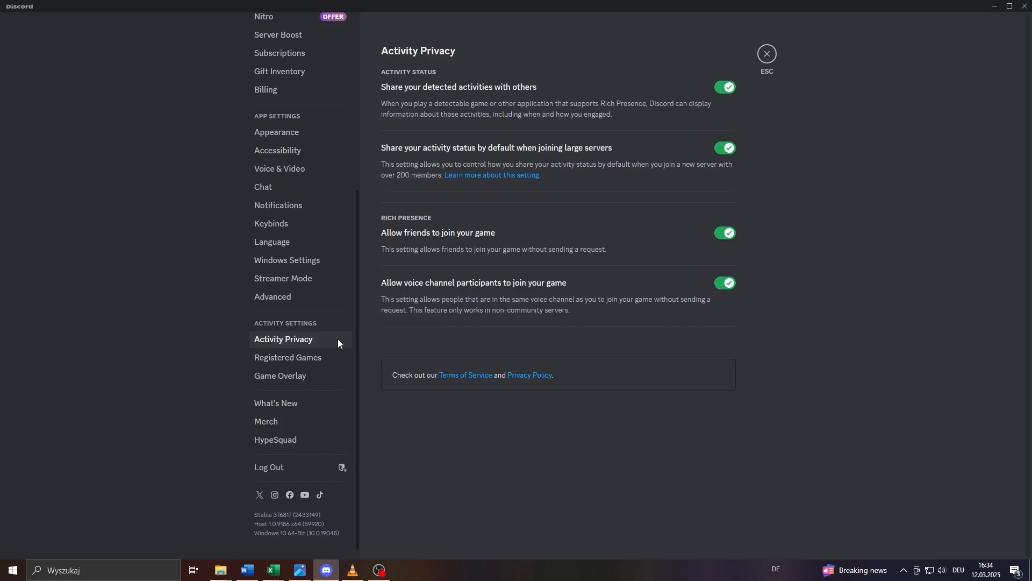
click(288, 357)
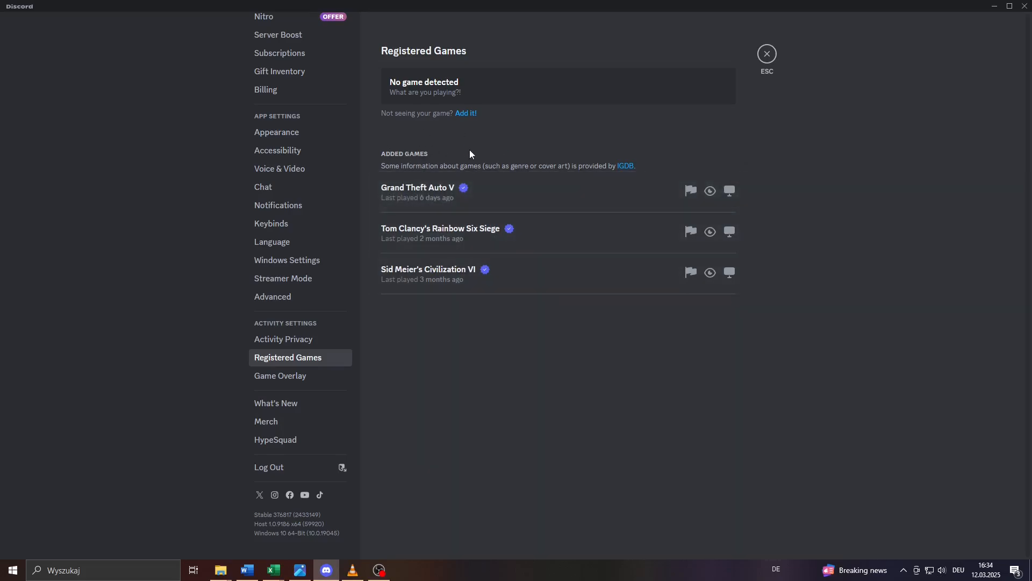
mouse_move(468, 114)
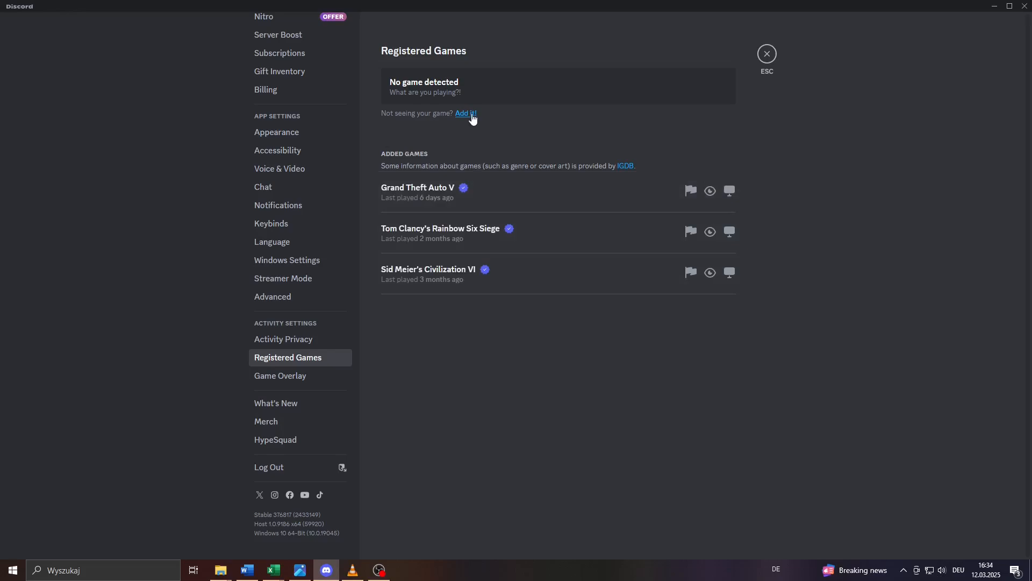
click(467, 113)
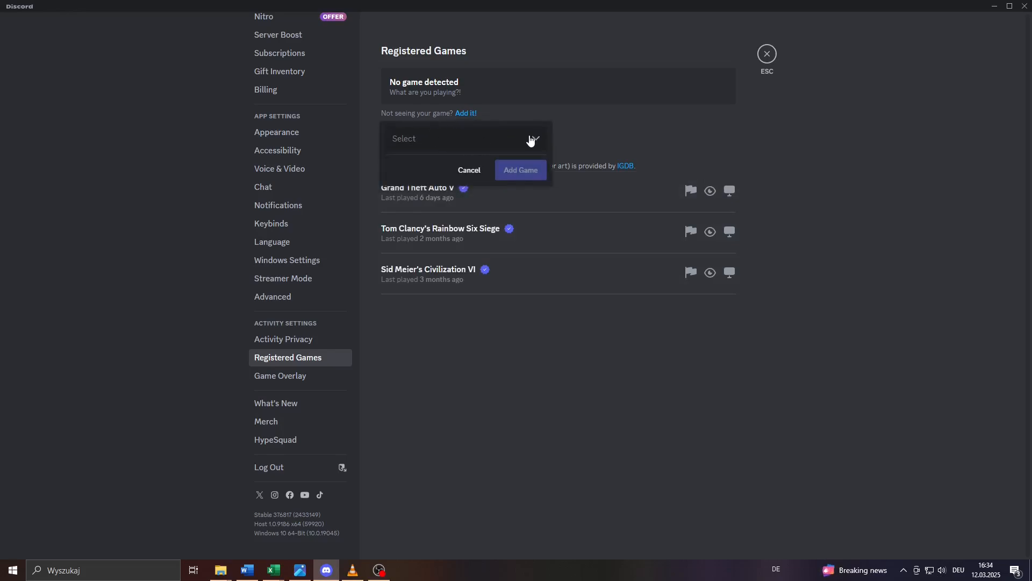
click(465, 138)
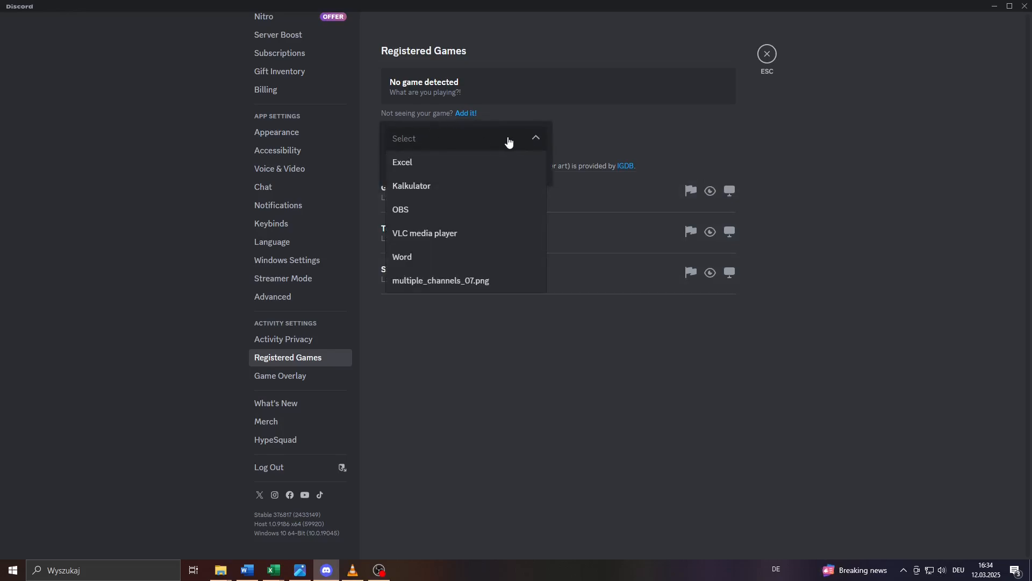
mouse_move(568, 144)
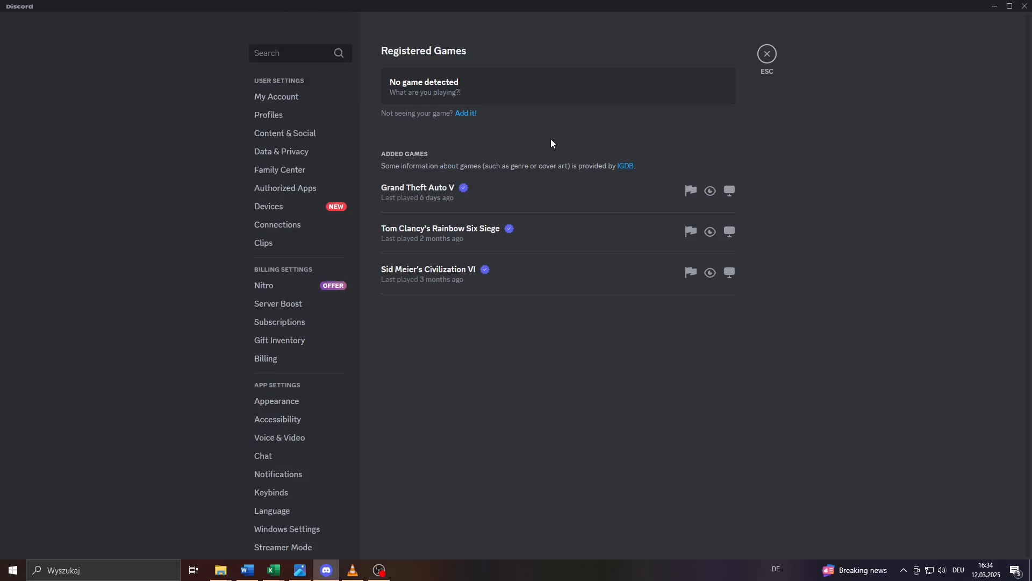
click(466, 113)
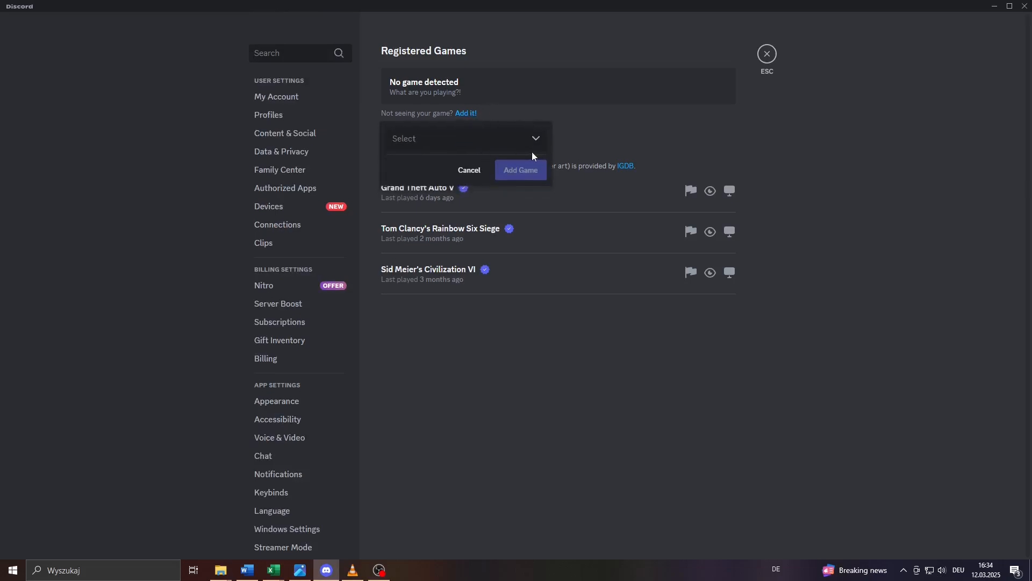
click(469, 170)
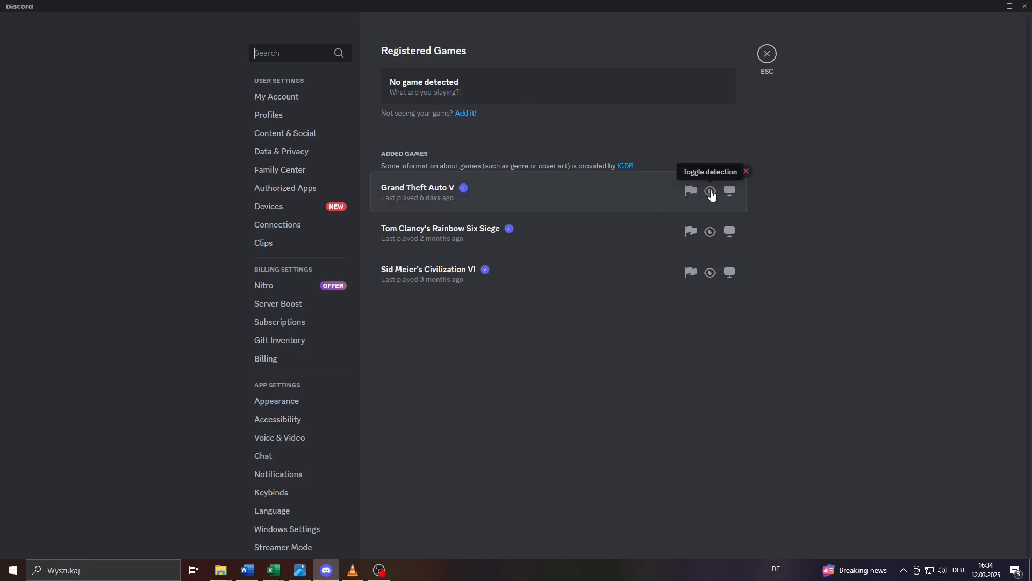
- Toggle detection on for Grand Theft Auto V via its eye icon
click(709, 191)
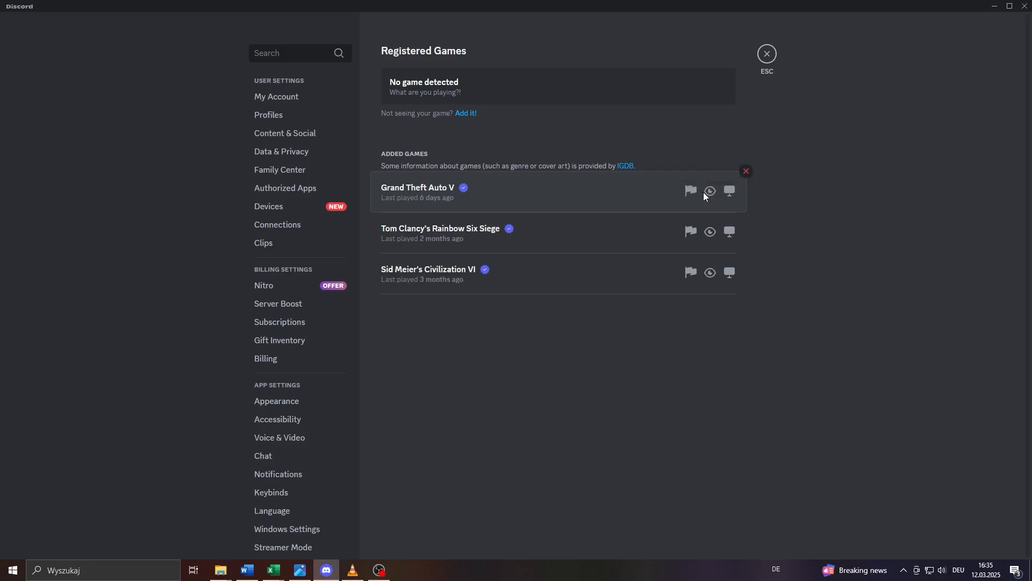
mouse_move(710, 191)
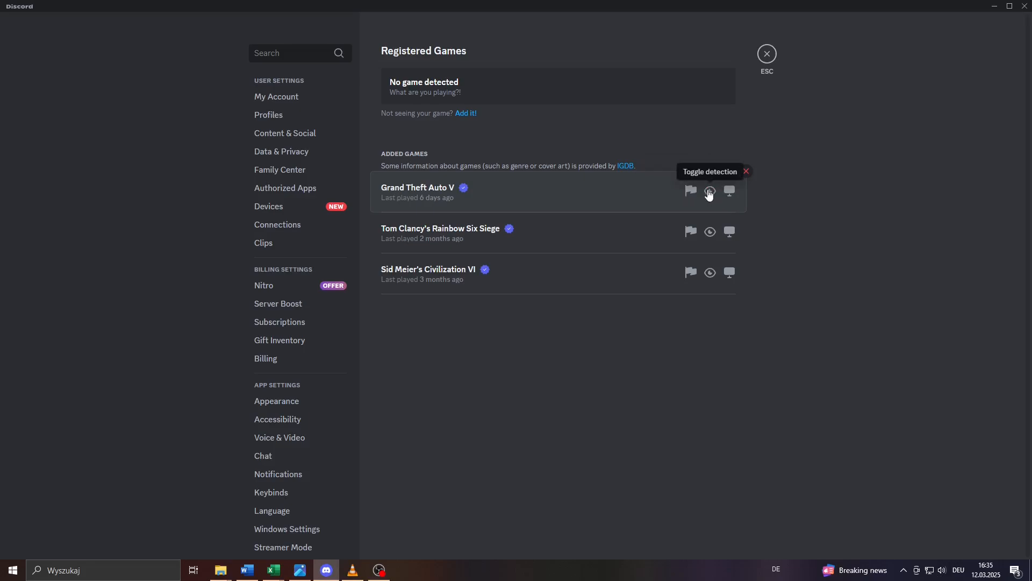
mouse_move(433, 75)
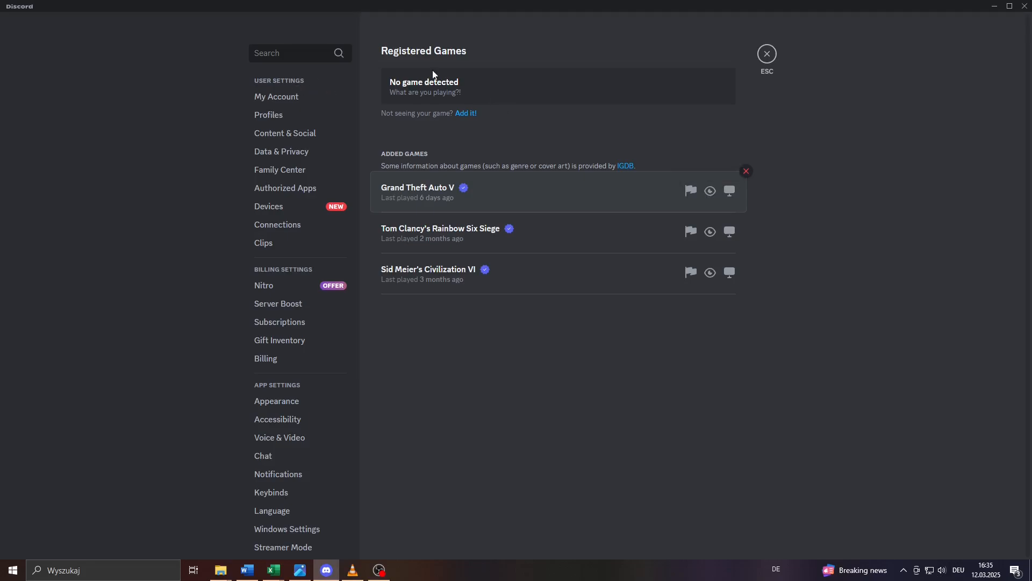
mouse_move(492, 566)
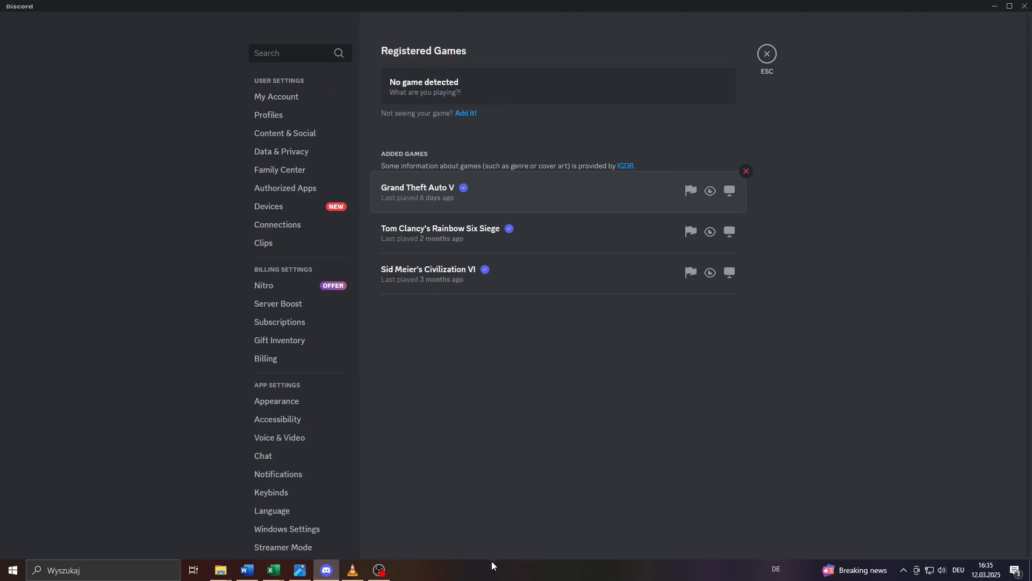
mouse_move(430, 571)
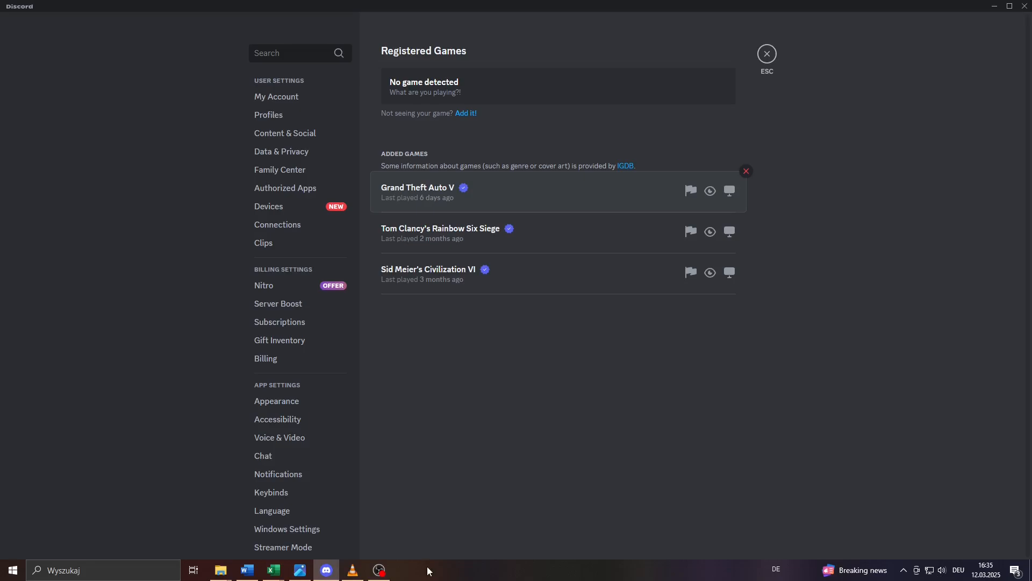
mouse_move(409, 87)
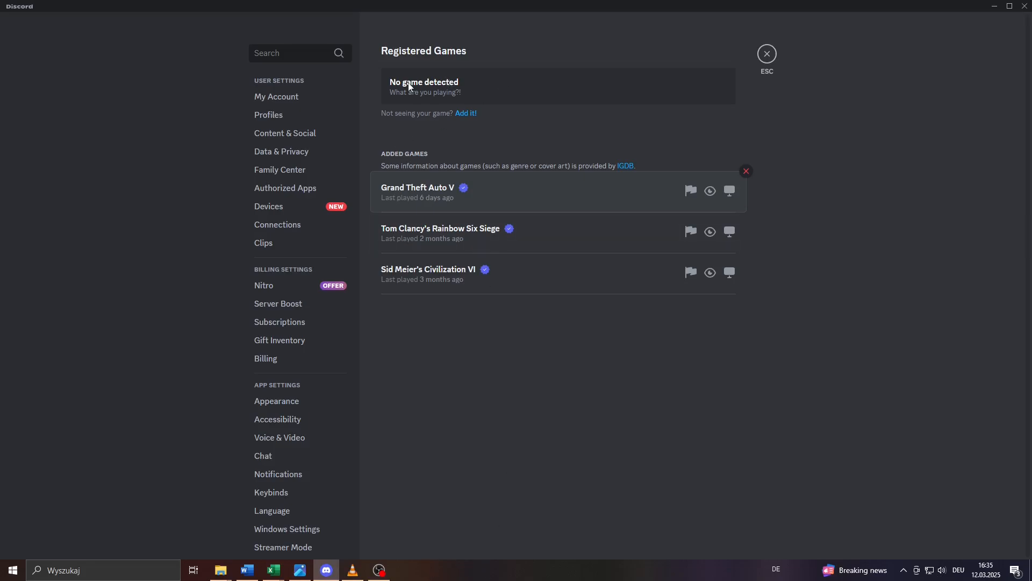
mouse_move(455, 471)
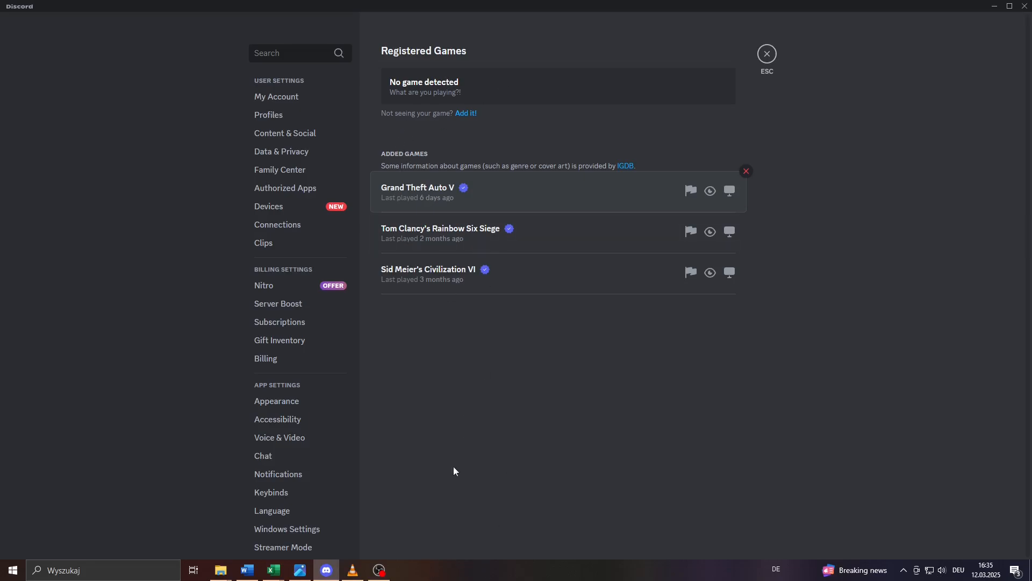